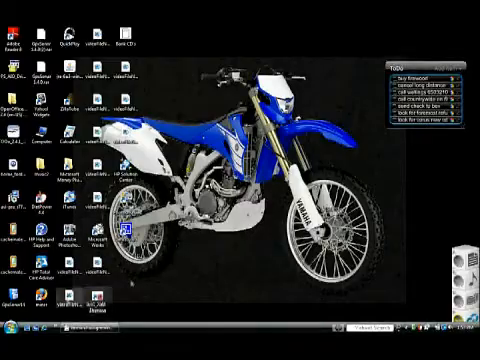
# Step: Show the full All Programs list from the Start menu
pyautogui.click(18, 337)
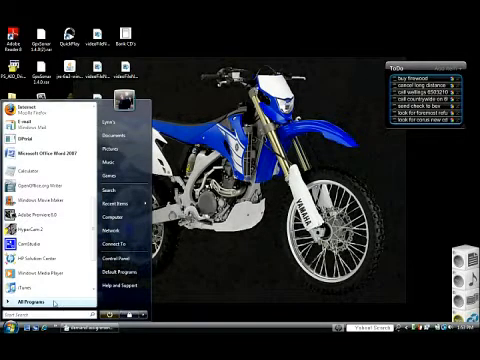
pyautogui.click(42, 297)
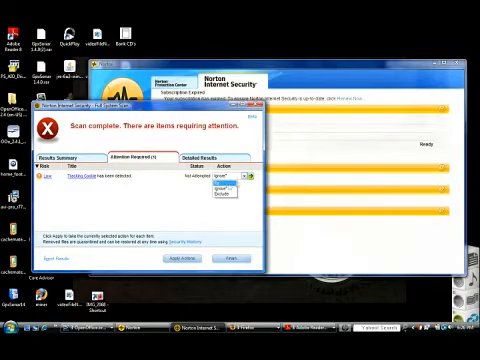
# Step: Choose an action for the detected tracking cookie in the Attention Required tab
pyautogui.click(218, 178)
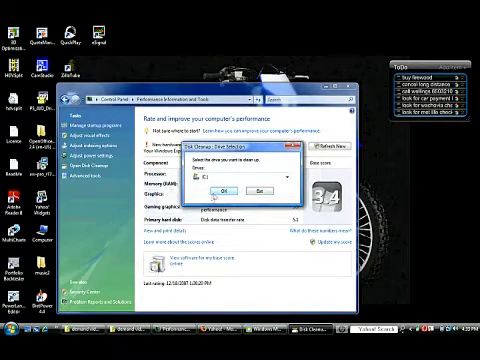
# Step: Confirm drive C: for Disk Cleanup to begin calculating freeable space
pyautogui.click(213, 187)
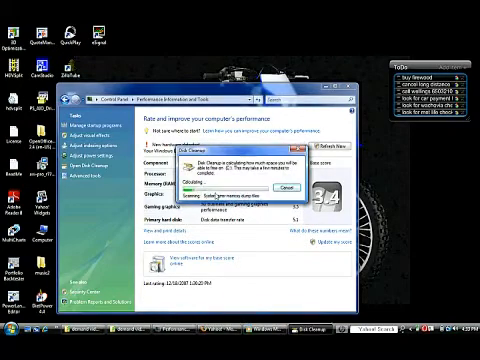